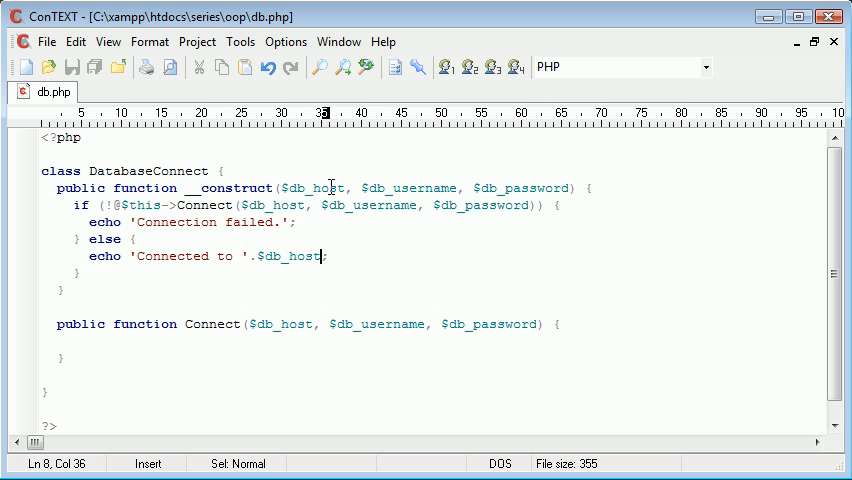
Select the constructor's '} else {' line to rewrite it as '} else if () {'
drag(282, 188, 572, 188)
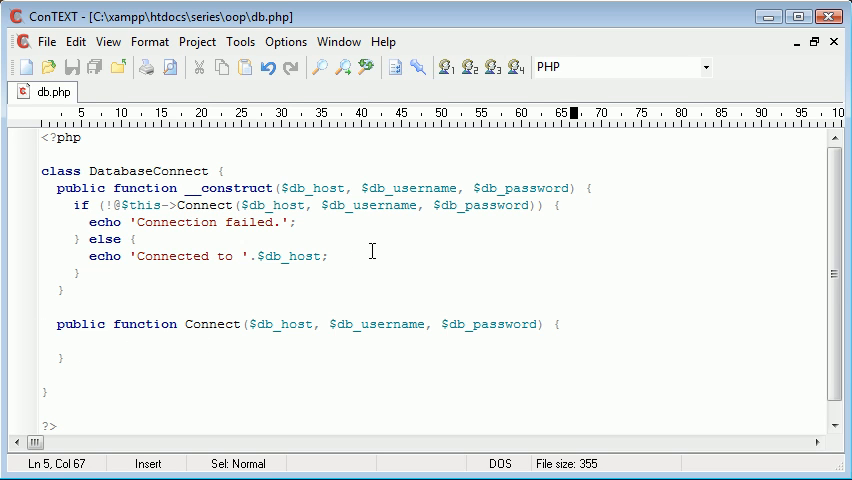
mouse_move(112, 195)
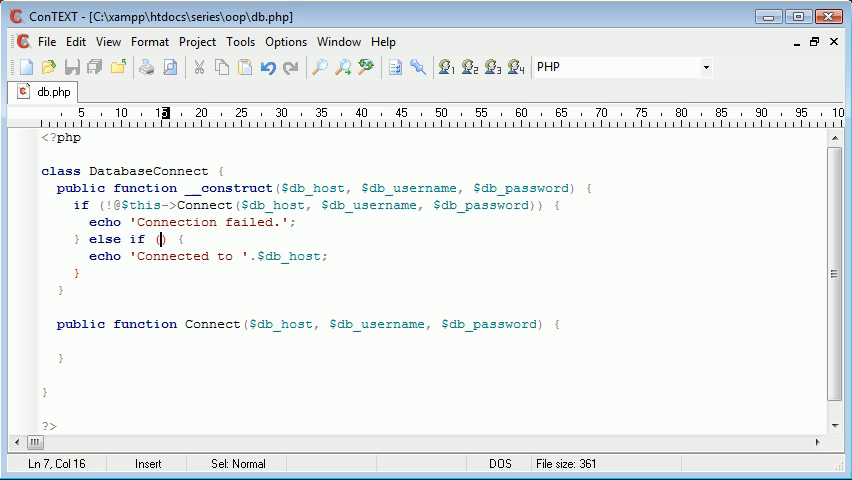
Fill the else-if condition with $this->Connect($db_host, $db_username, $db_password)
text($this->Connect($db)
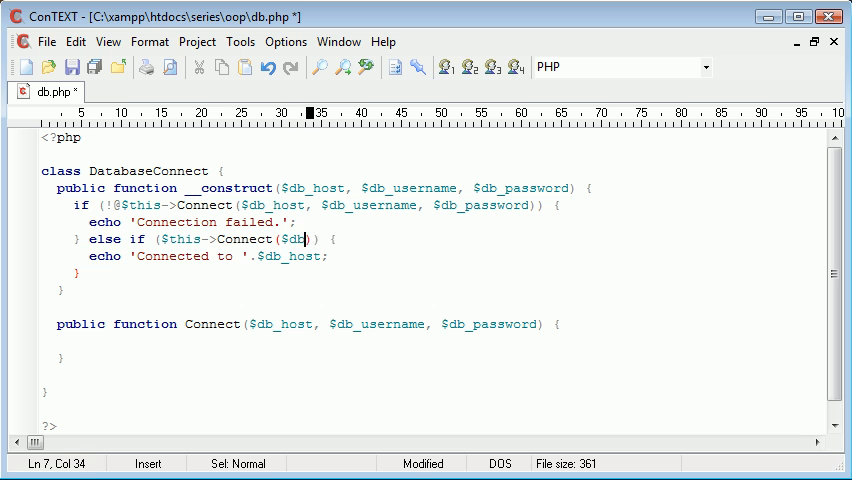
text(, $d)
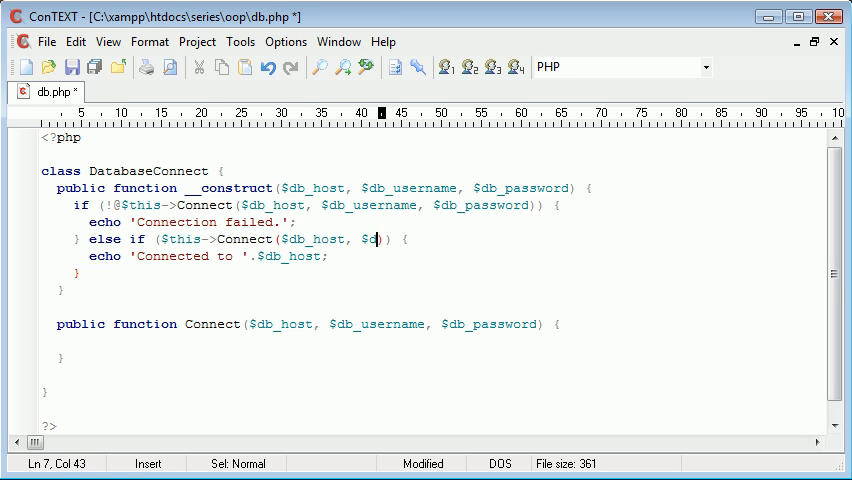
text(b_username,)
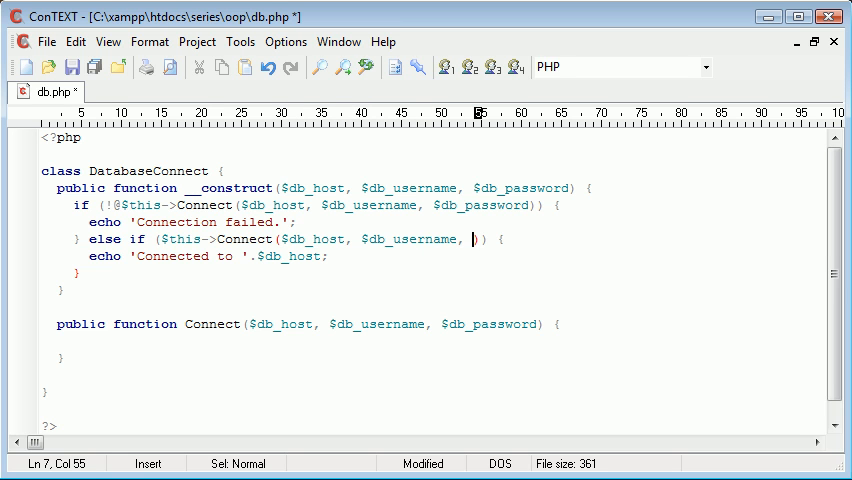
text($db_password)
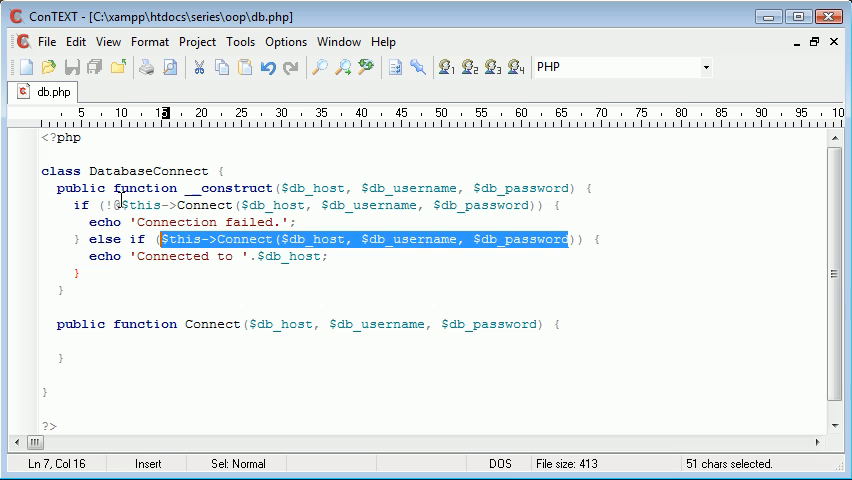
click(110, 205)
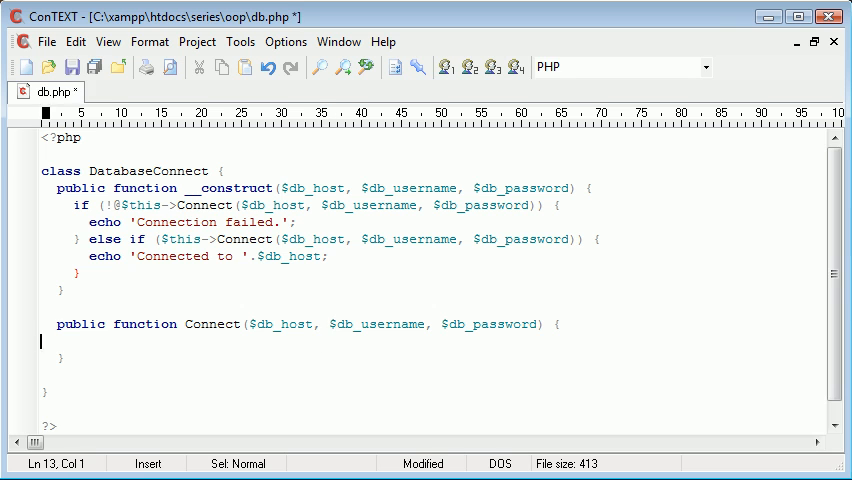
Add 'return true;' inside the Connect function body
text(retu)
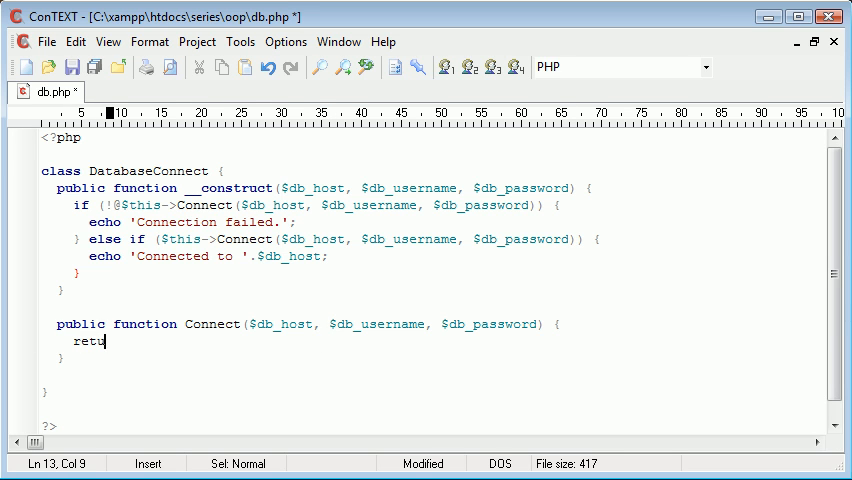
text(rn true;)
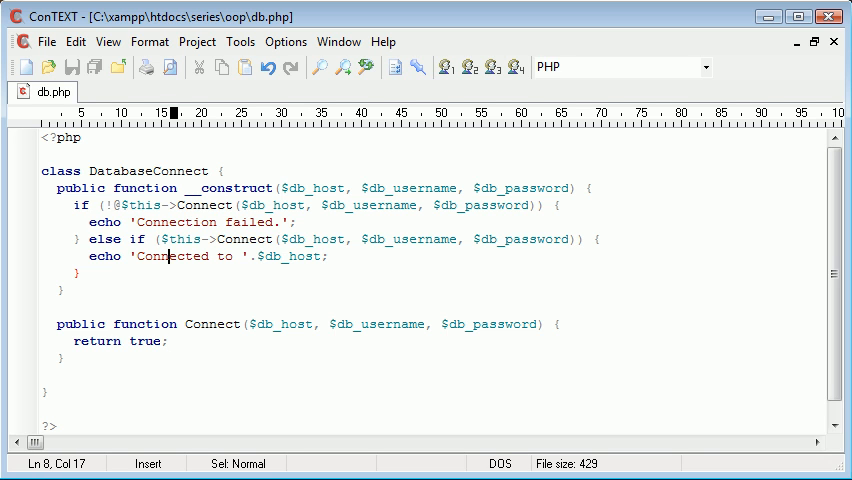
double_click(200, 205)
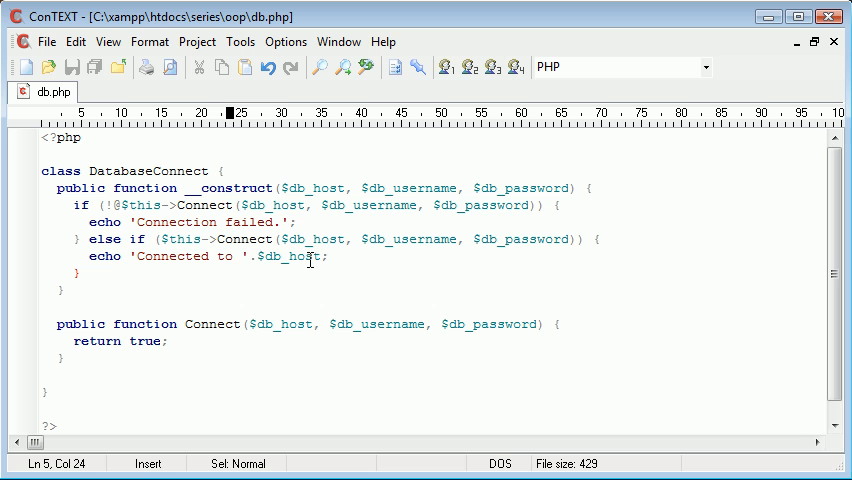
mouse_move(310, 260)
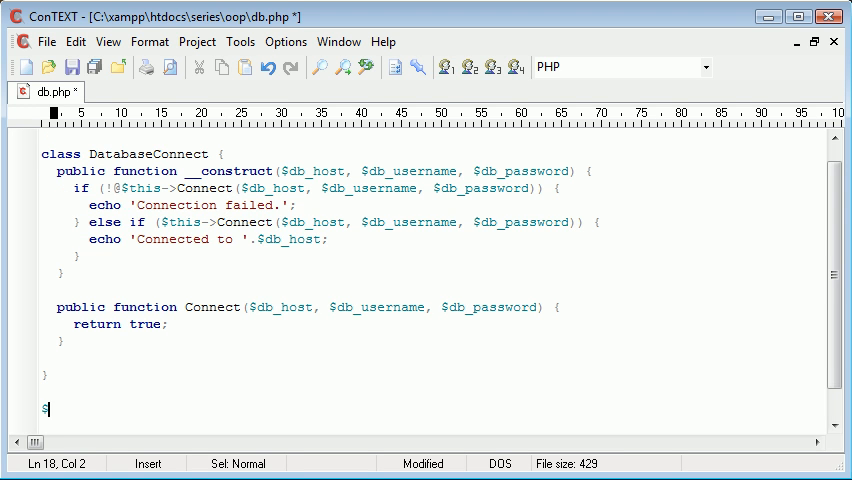
text(con)
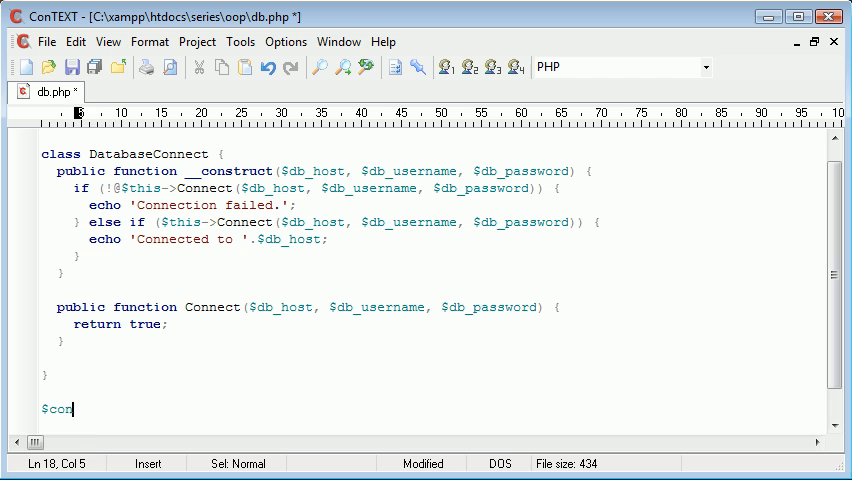
text(nection)
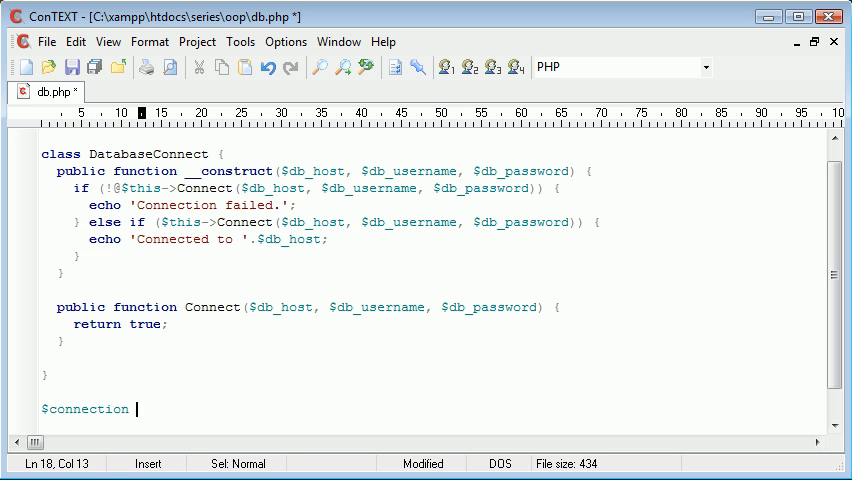
text(= DatabaseConnect();)
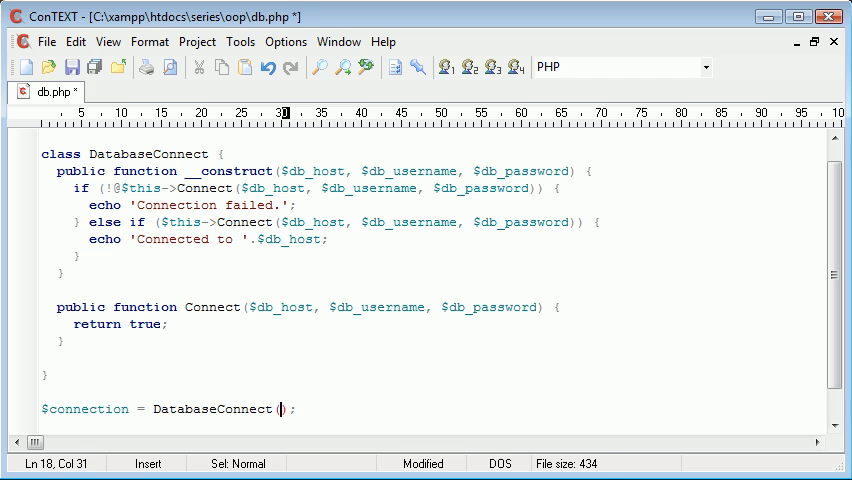
text('','','')
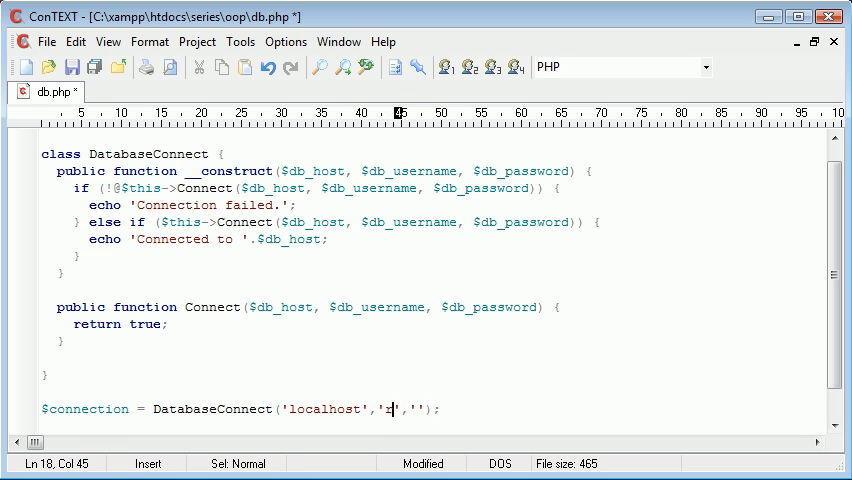
text(oot','password)
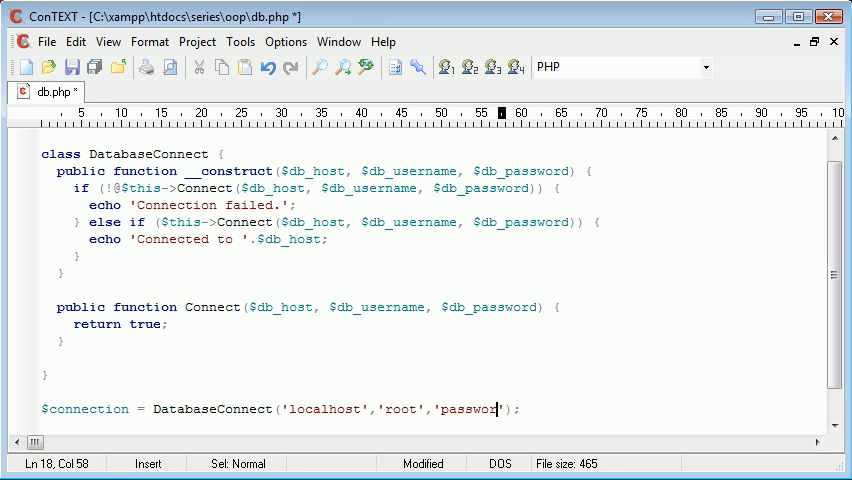
key(ctrl+s)
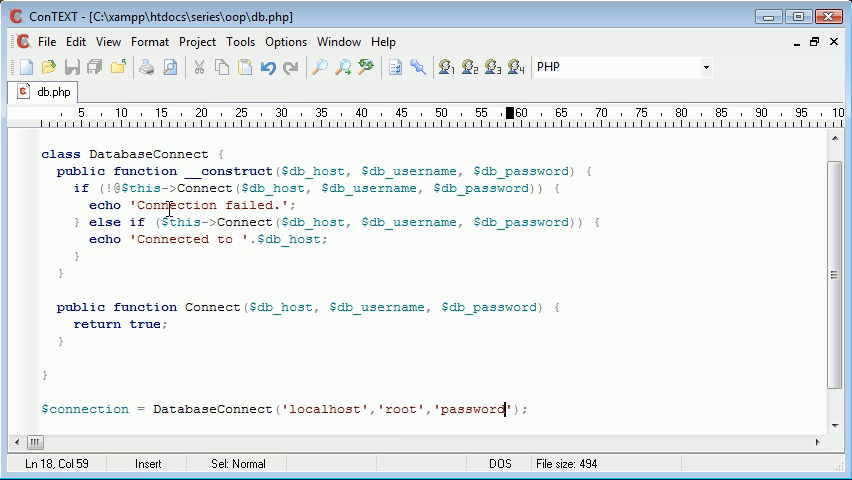
mouse_move(179, 239)
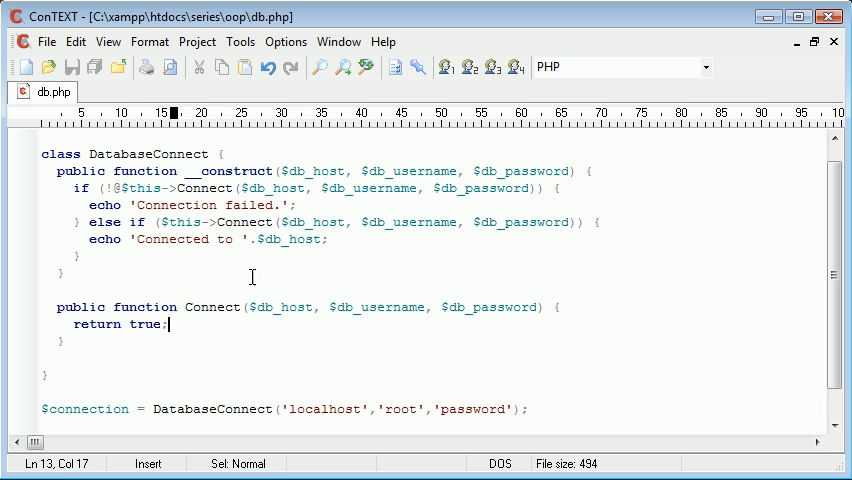
Insert 'new' before DatabaseConnect and load db.php in Chrome, which reports the undefined function error
click(157, 409)
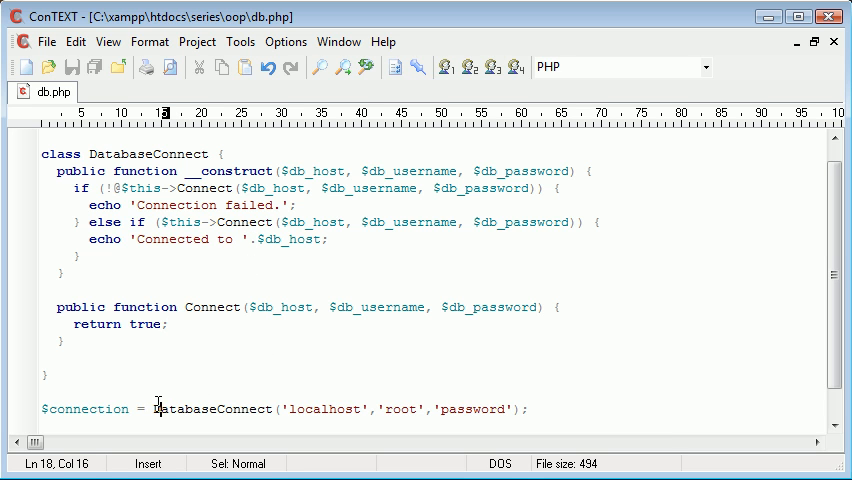
text(new)
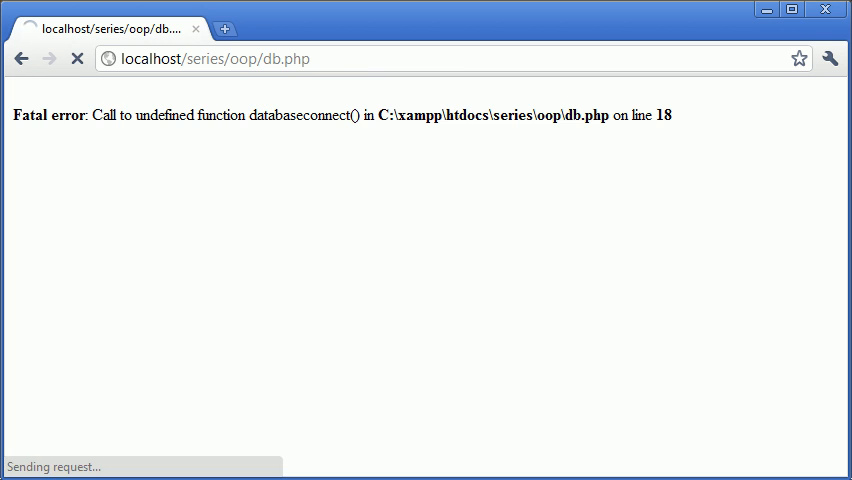
click(77, 58)
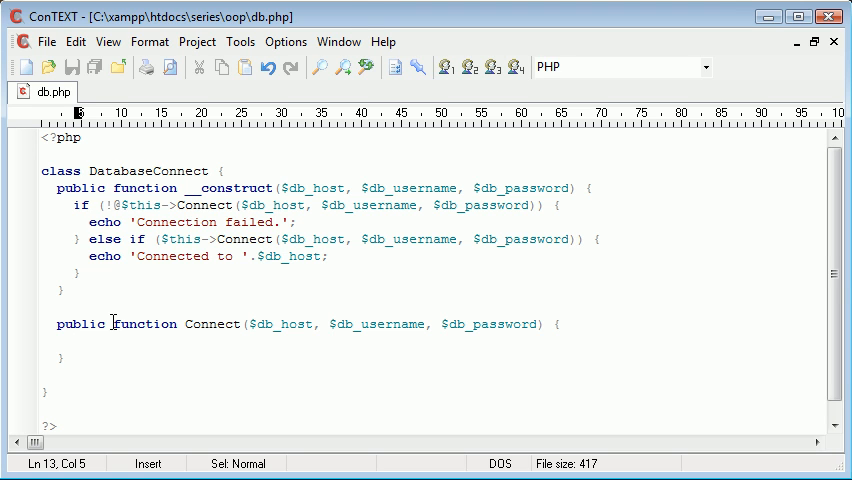
Write the if (!mysql_connect($db_host, $db_username, $db_password)) { condition in Connect
text(if)
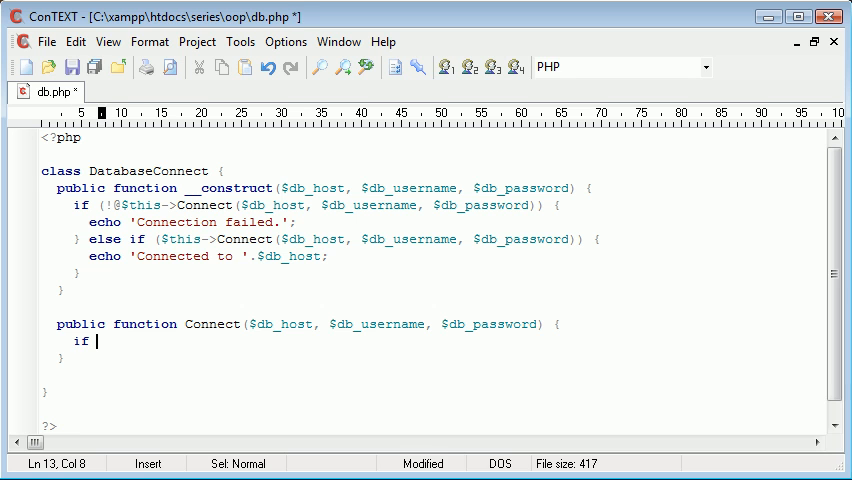
text((mysql_)
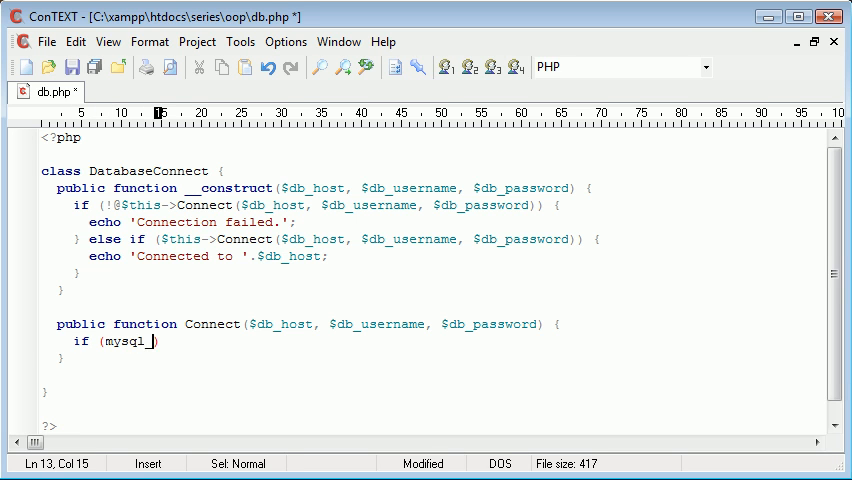
text(connect()))
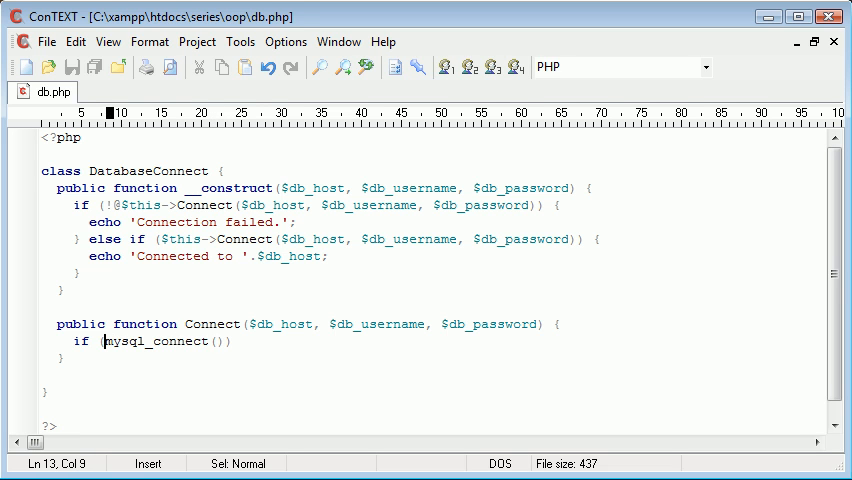
text(!)
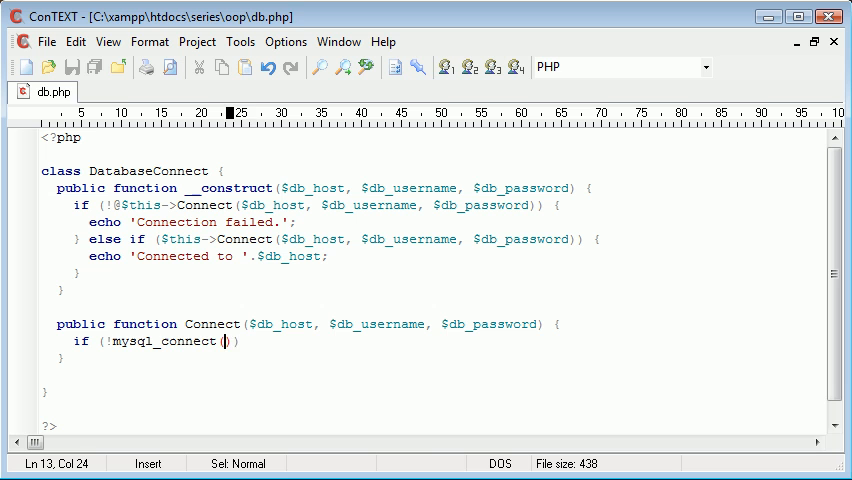
text($db_host, $)
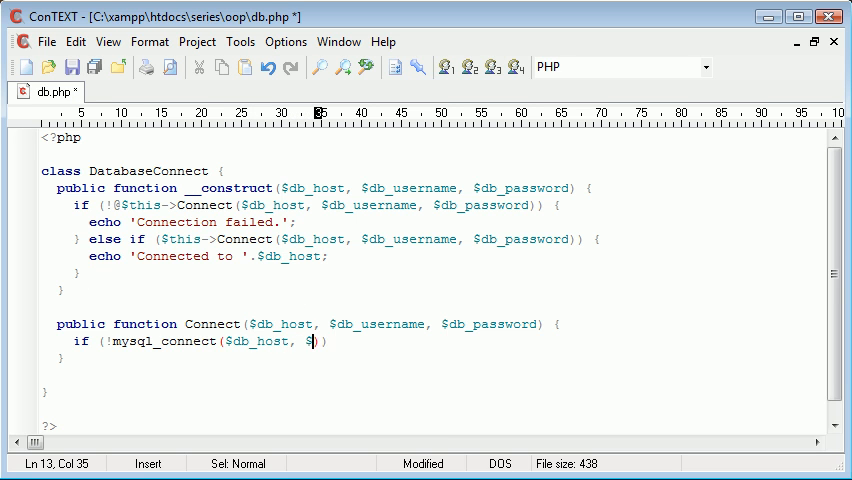
text(username)
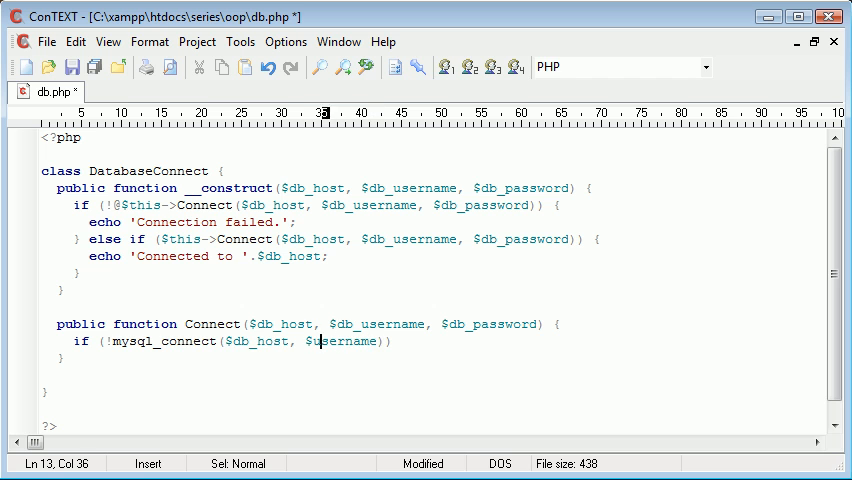
text(db_)
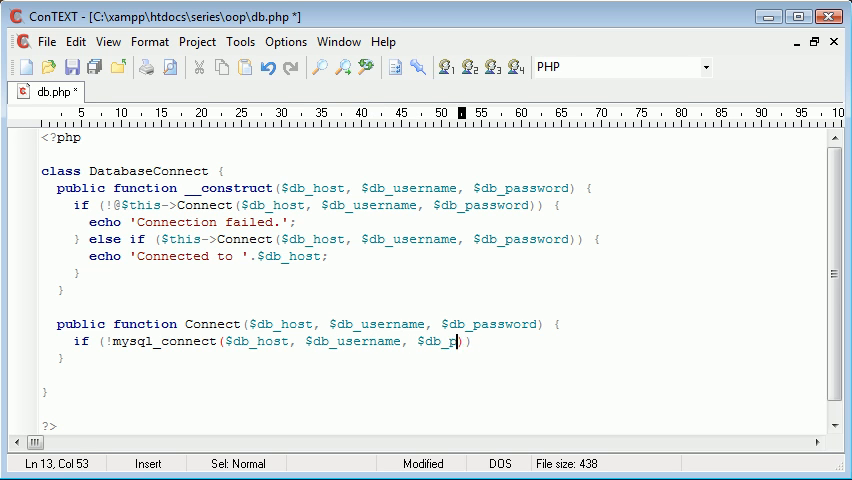
text(assword)) {)
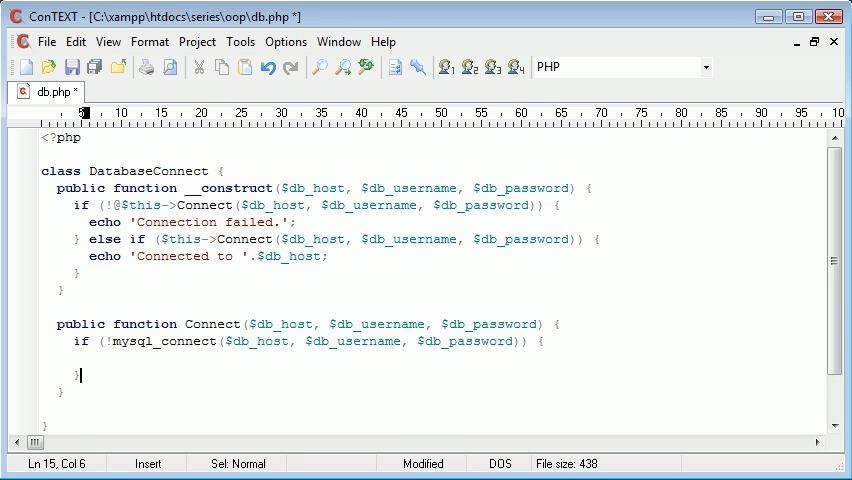
Return false inside the if block and true in the else branch, then save db.php
drag(112, 341, 530, 341)
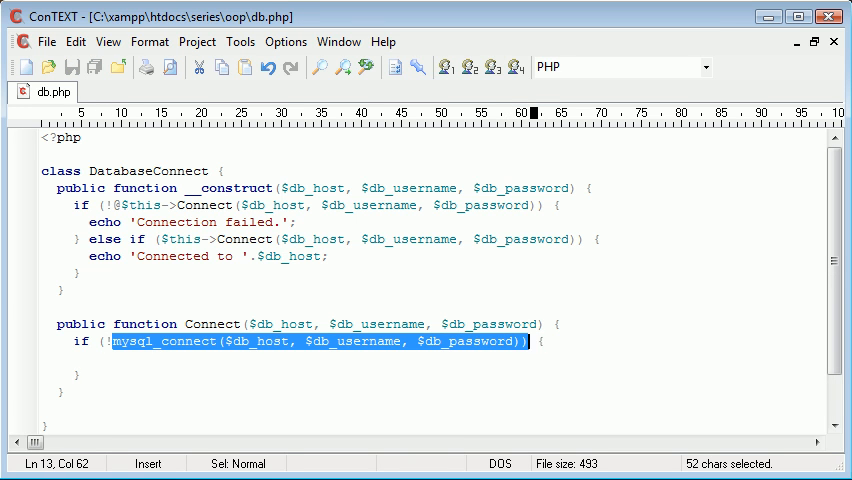
key(shift+Left)
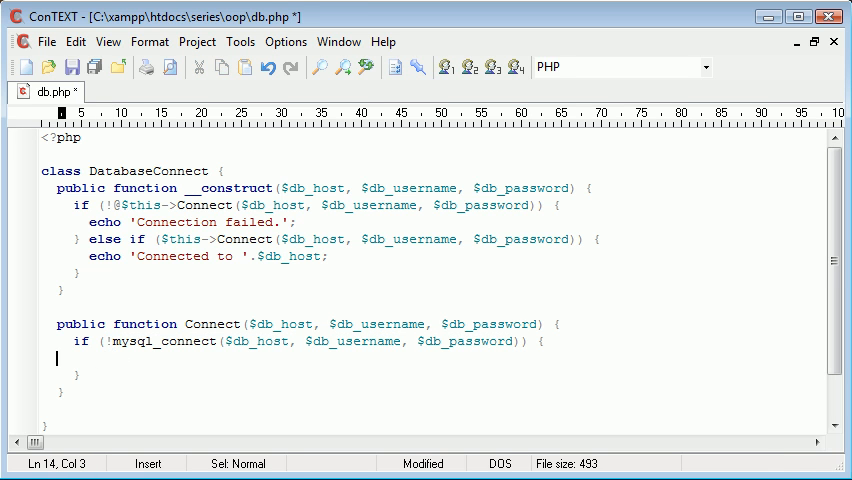
text(return f)
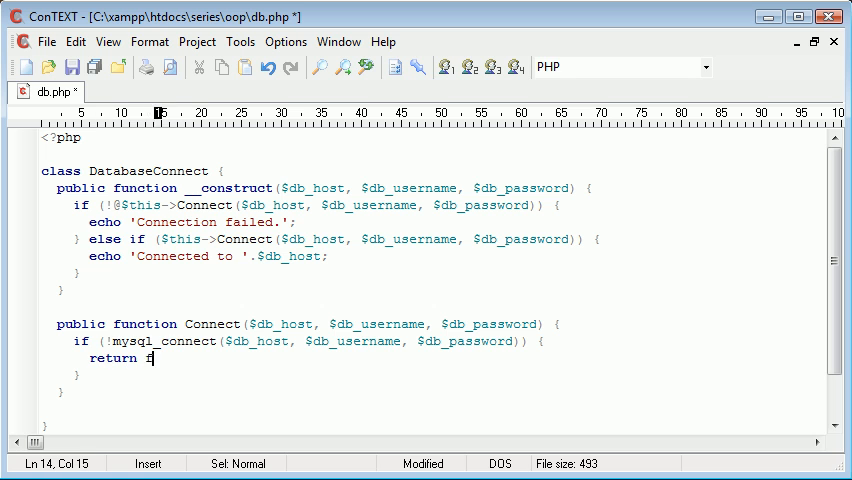
text(alse;)
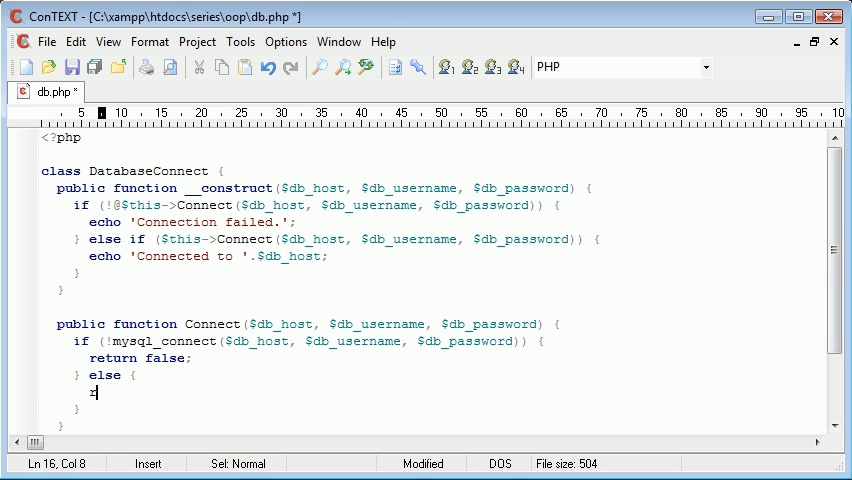
text(return true;)
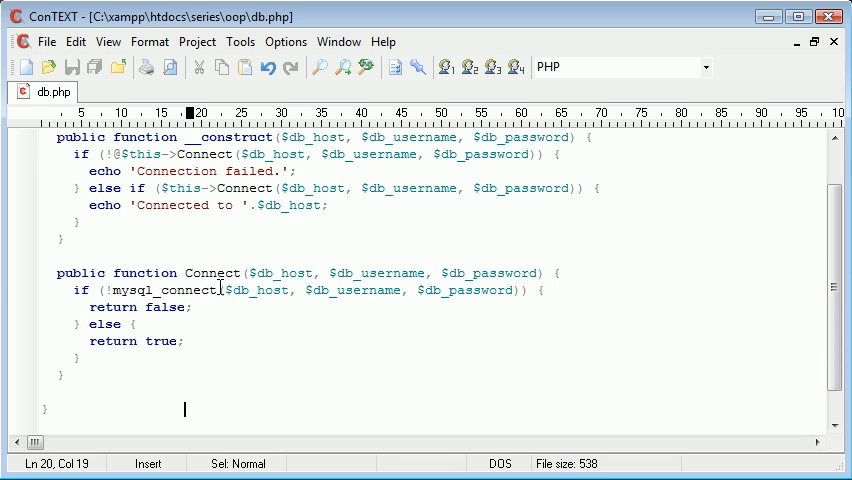
click(119, 290)
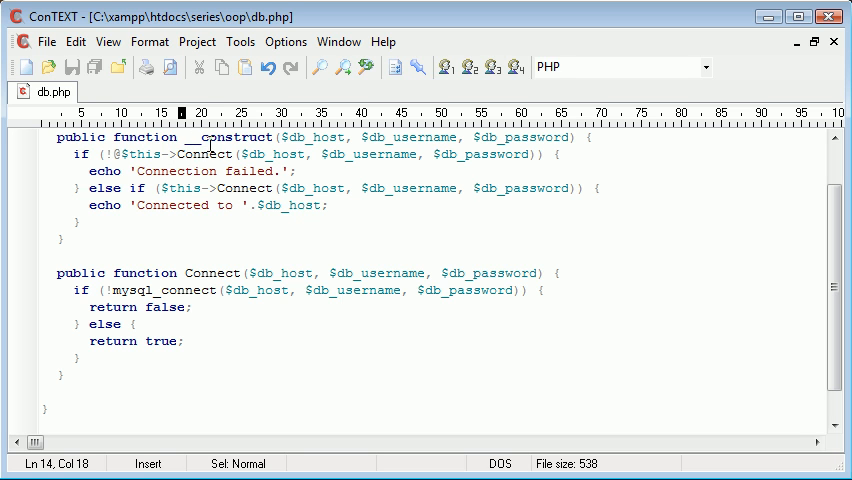
click(218, 188)
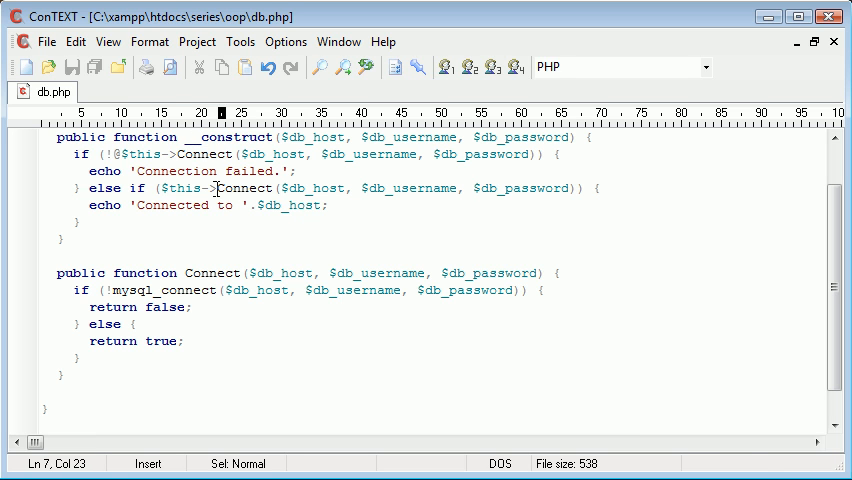
click(191, 341)
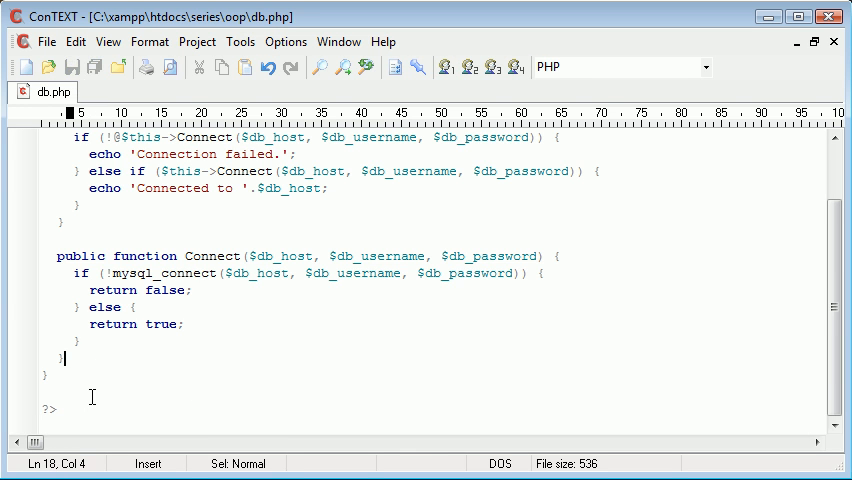
Start a $connection = DatabaseConnect(); line below the class
text($connection =)
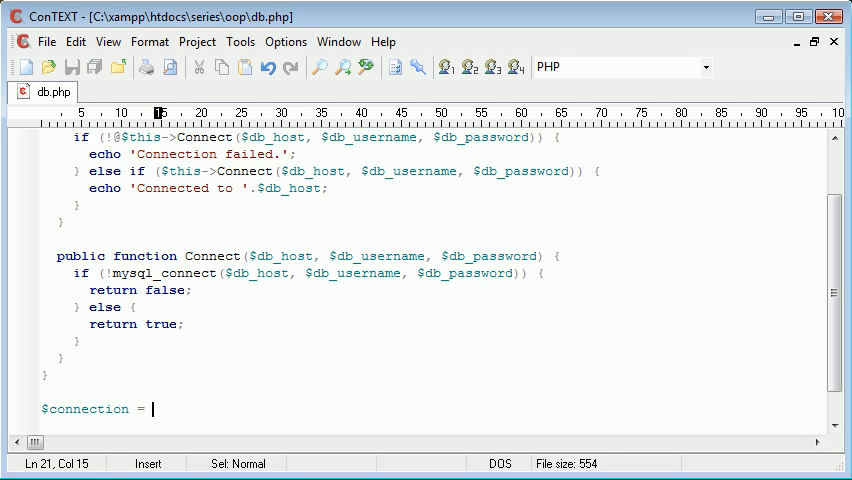
text(Da)
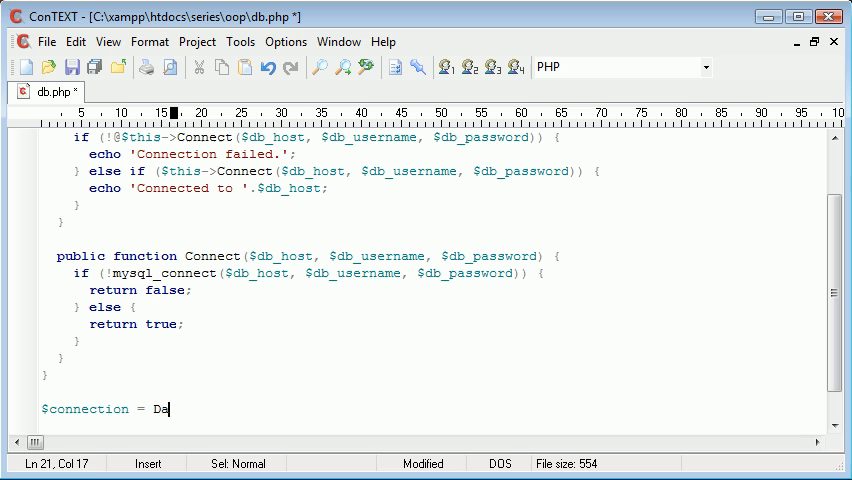
text(tabaseConn)
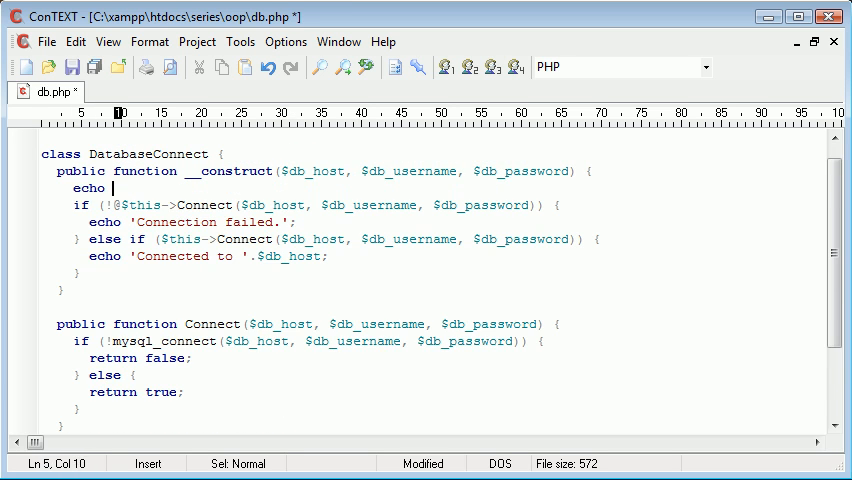
Add echo 'Attempting connection...' at the top of __construct
text(')
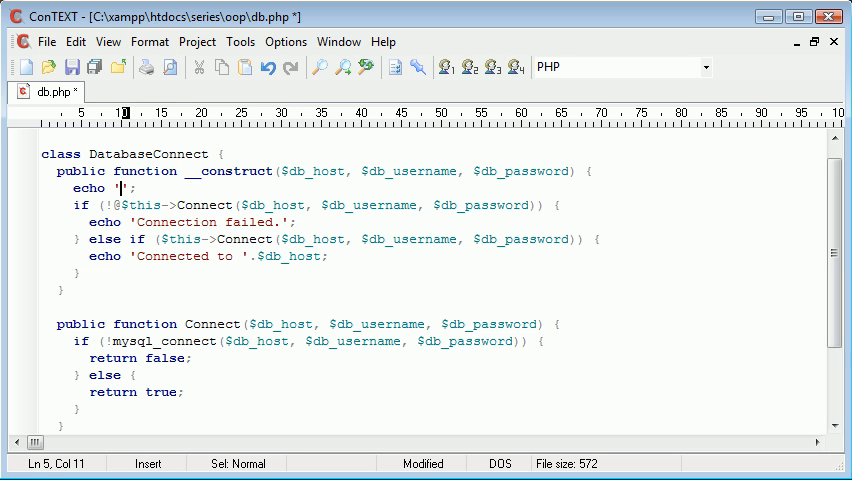
text(Attempting connection)
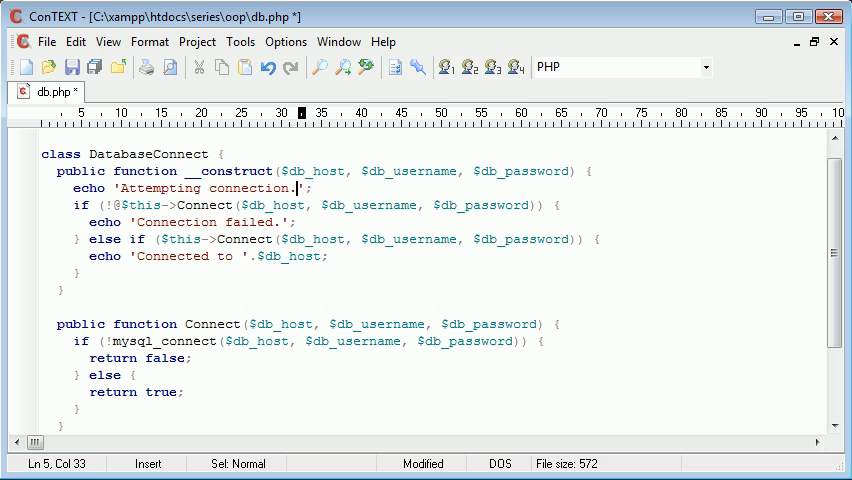
text(..)
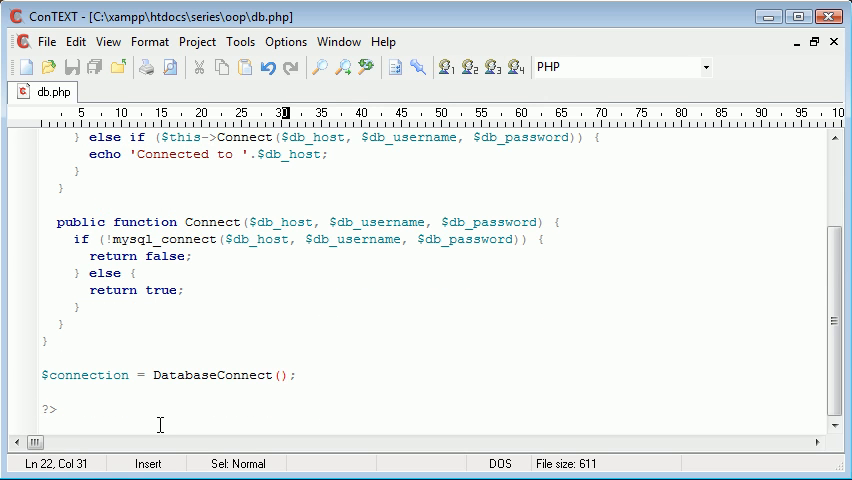
Instantiate new DatabaseConnect('localhost','root',''), save and reload to see 'Connected to localhost'
text('','','')
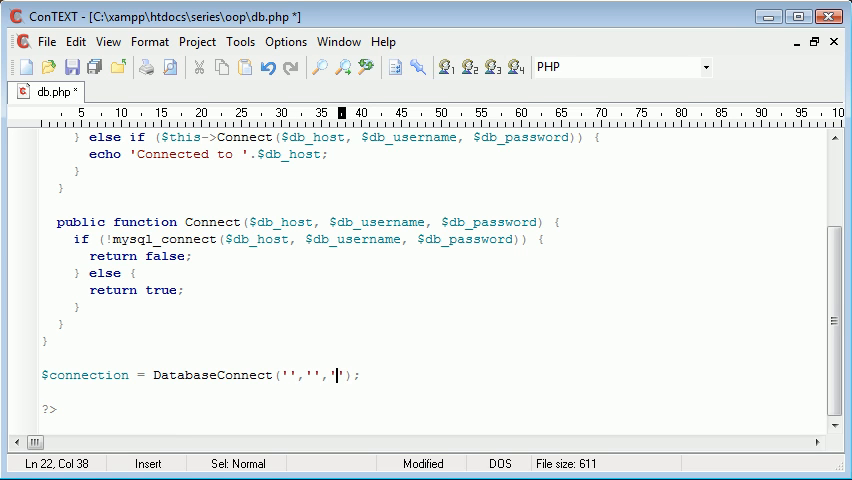
text(localhost)
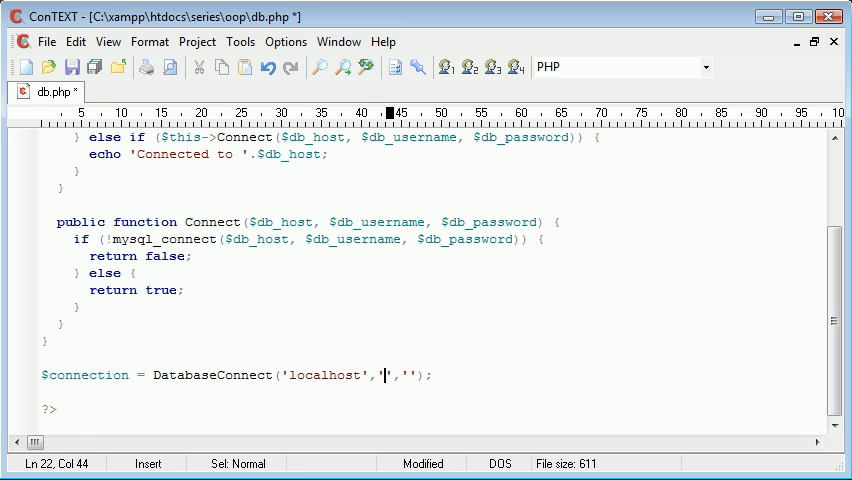
text(root)
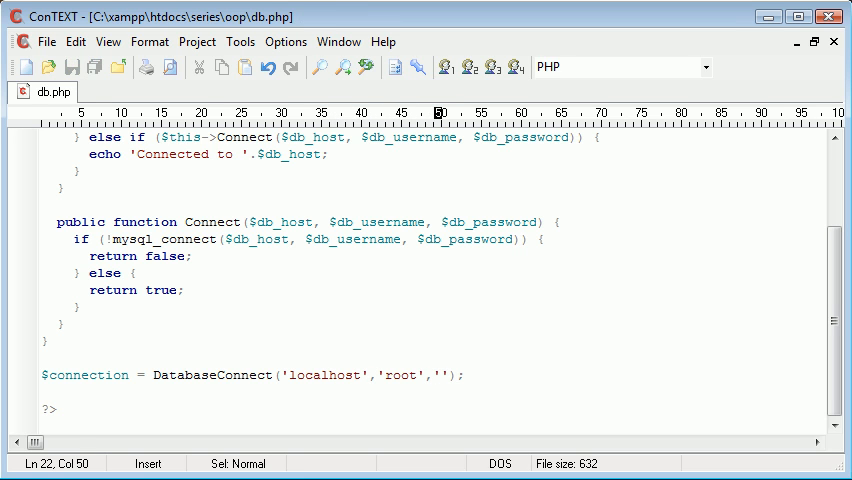
key(Right)
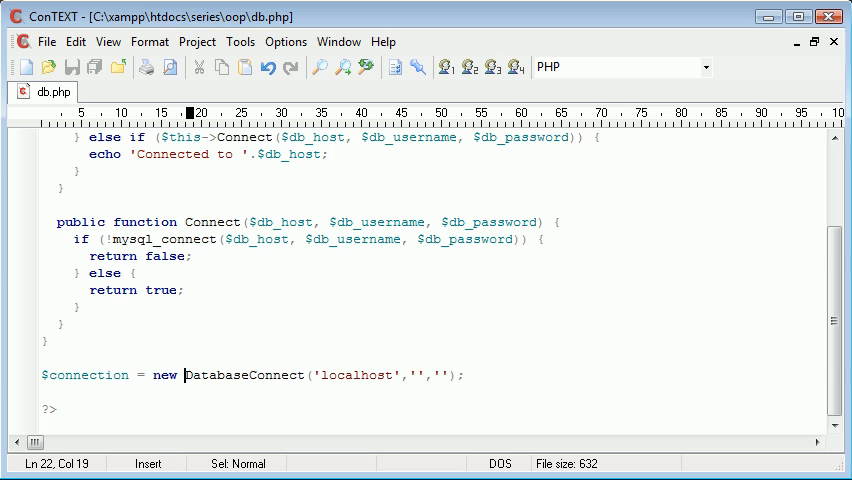
text(root)
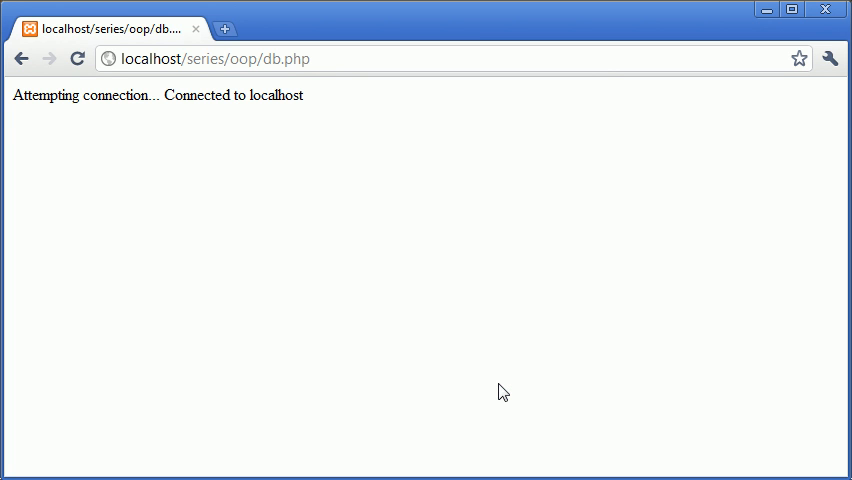
mouse_move(350, 195)
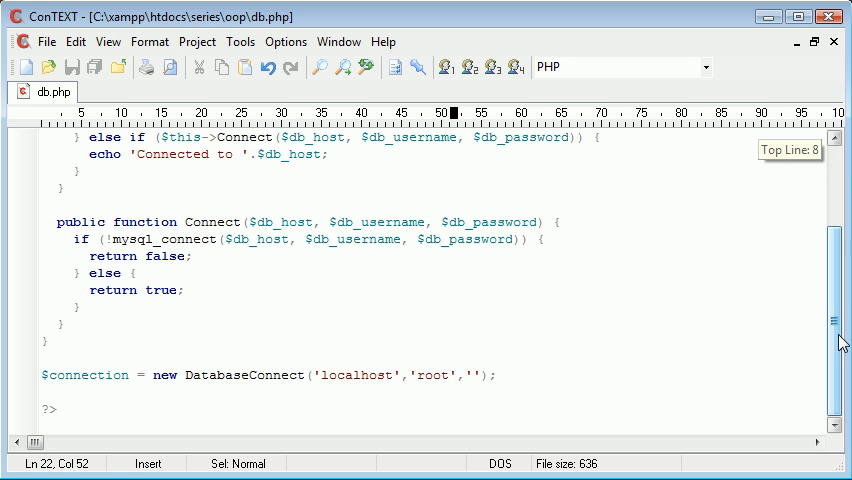
scroll(up, 3)
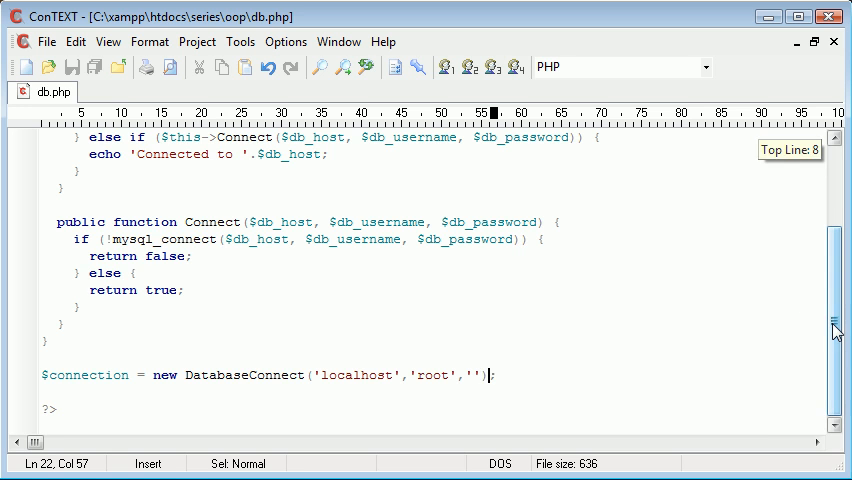
scroll(up, 3)
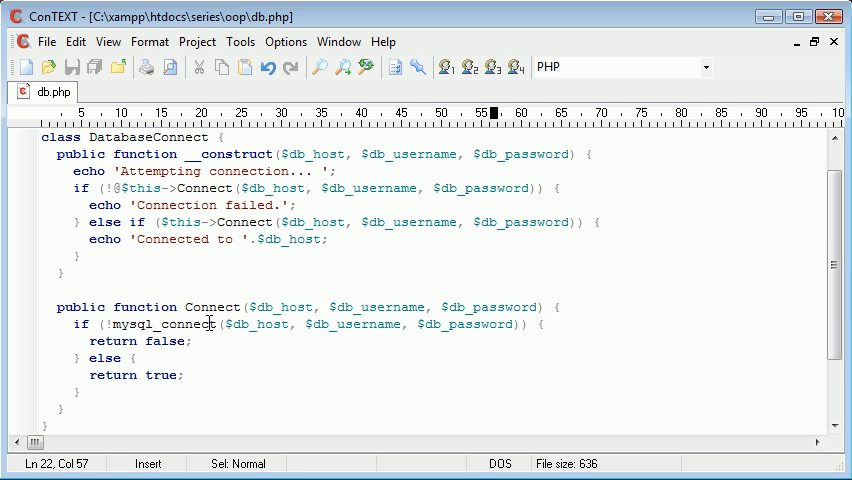
scroll(down, 3)
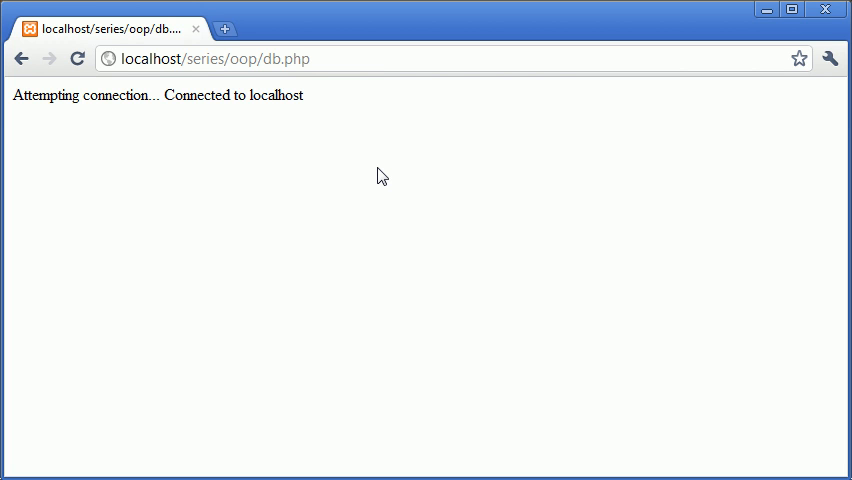
mouse_move(625, 447)
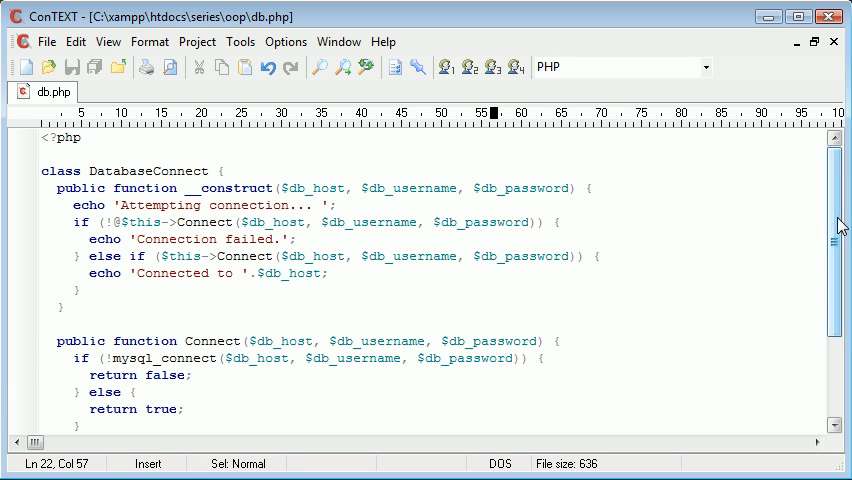
scroll(down, 3)
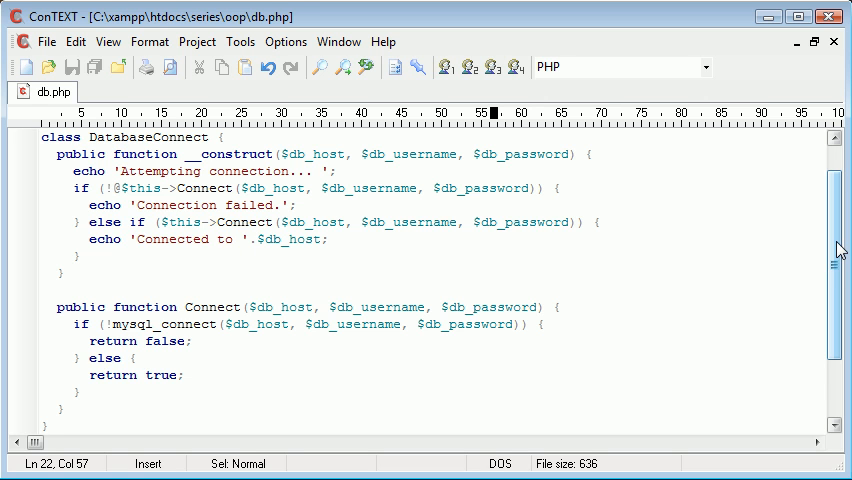
scroll(down, 3)
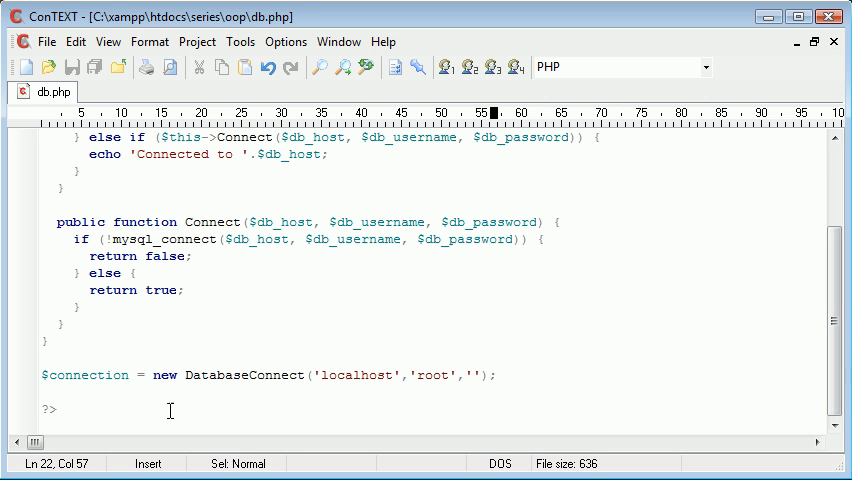